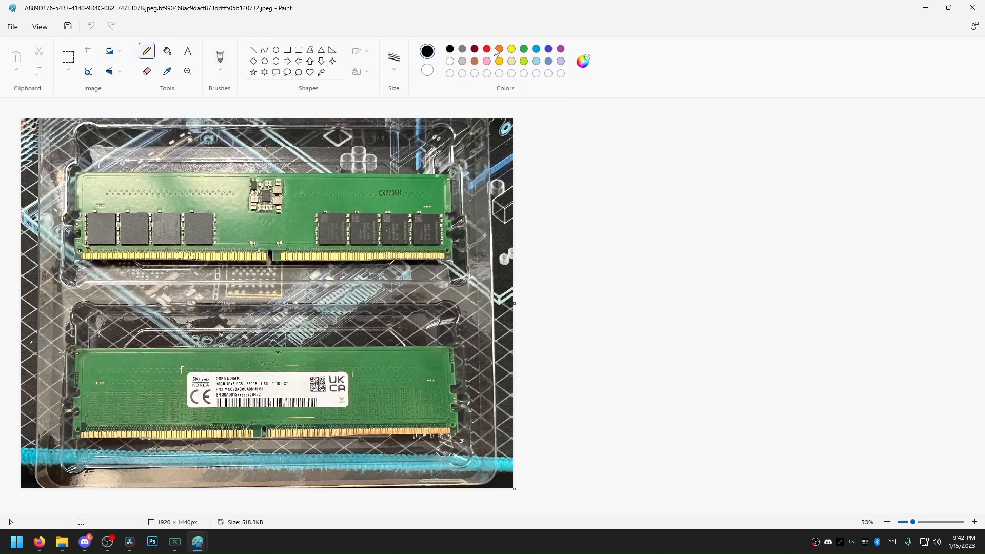
Step: Pick red in the Colors palette for scribbling around the PMIC and under the memory chips
click(486, 50)
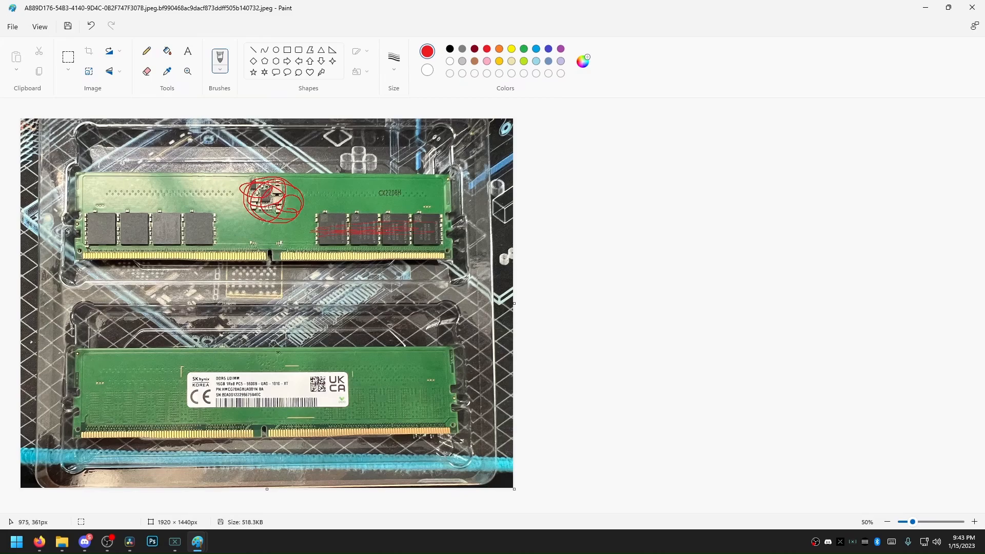
mouse_move(473, 206)
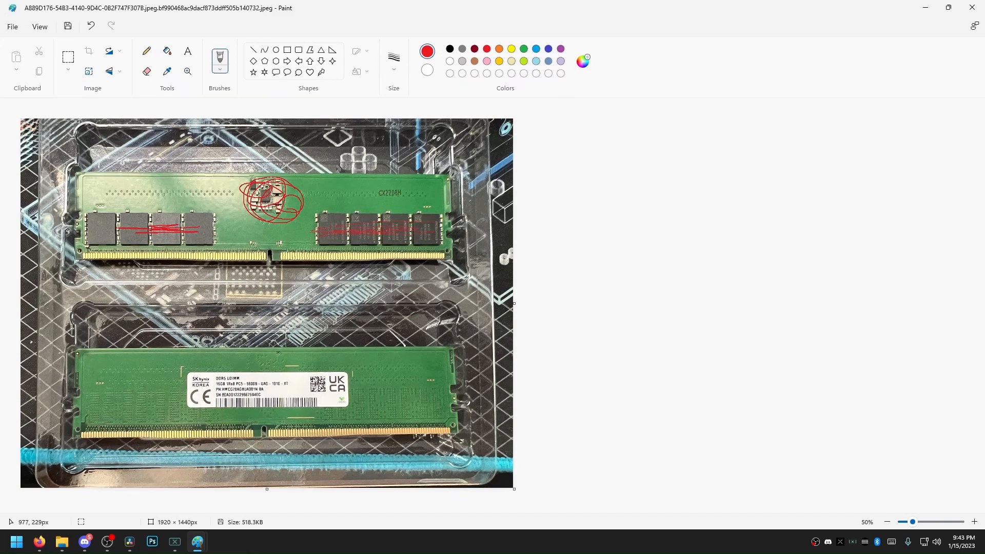
mouse_move(301, 228)
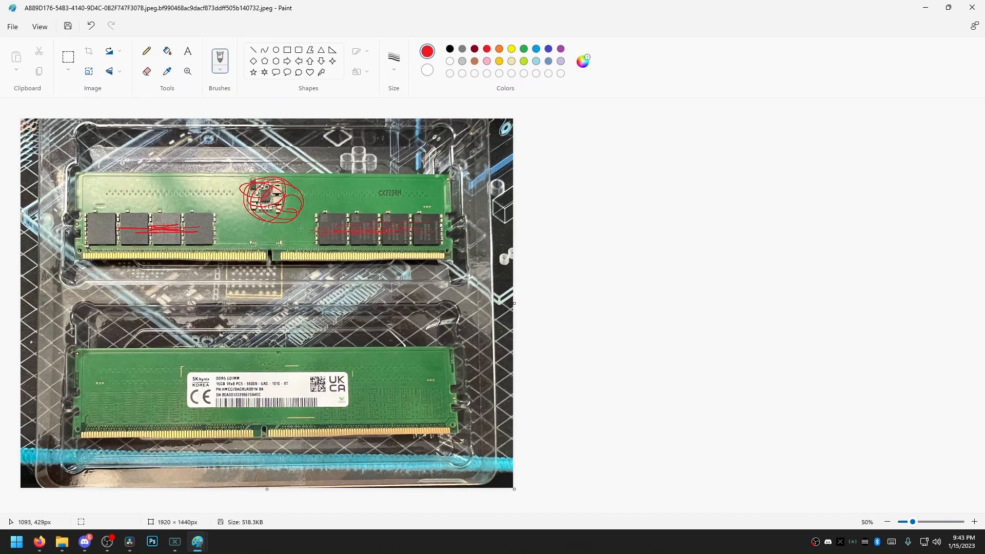